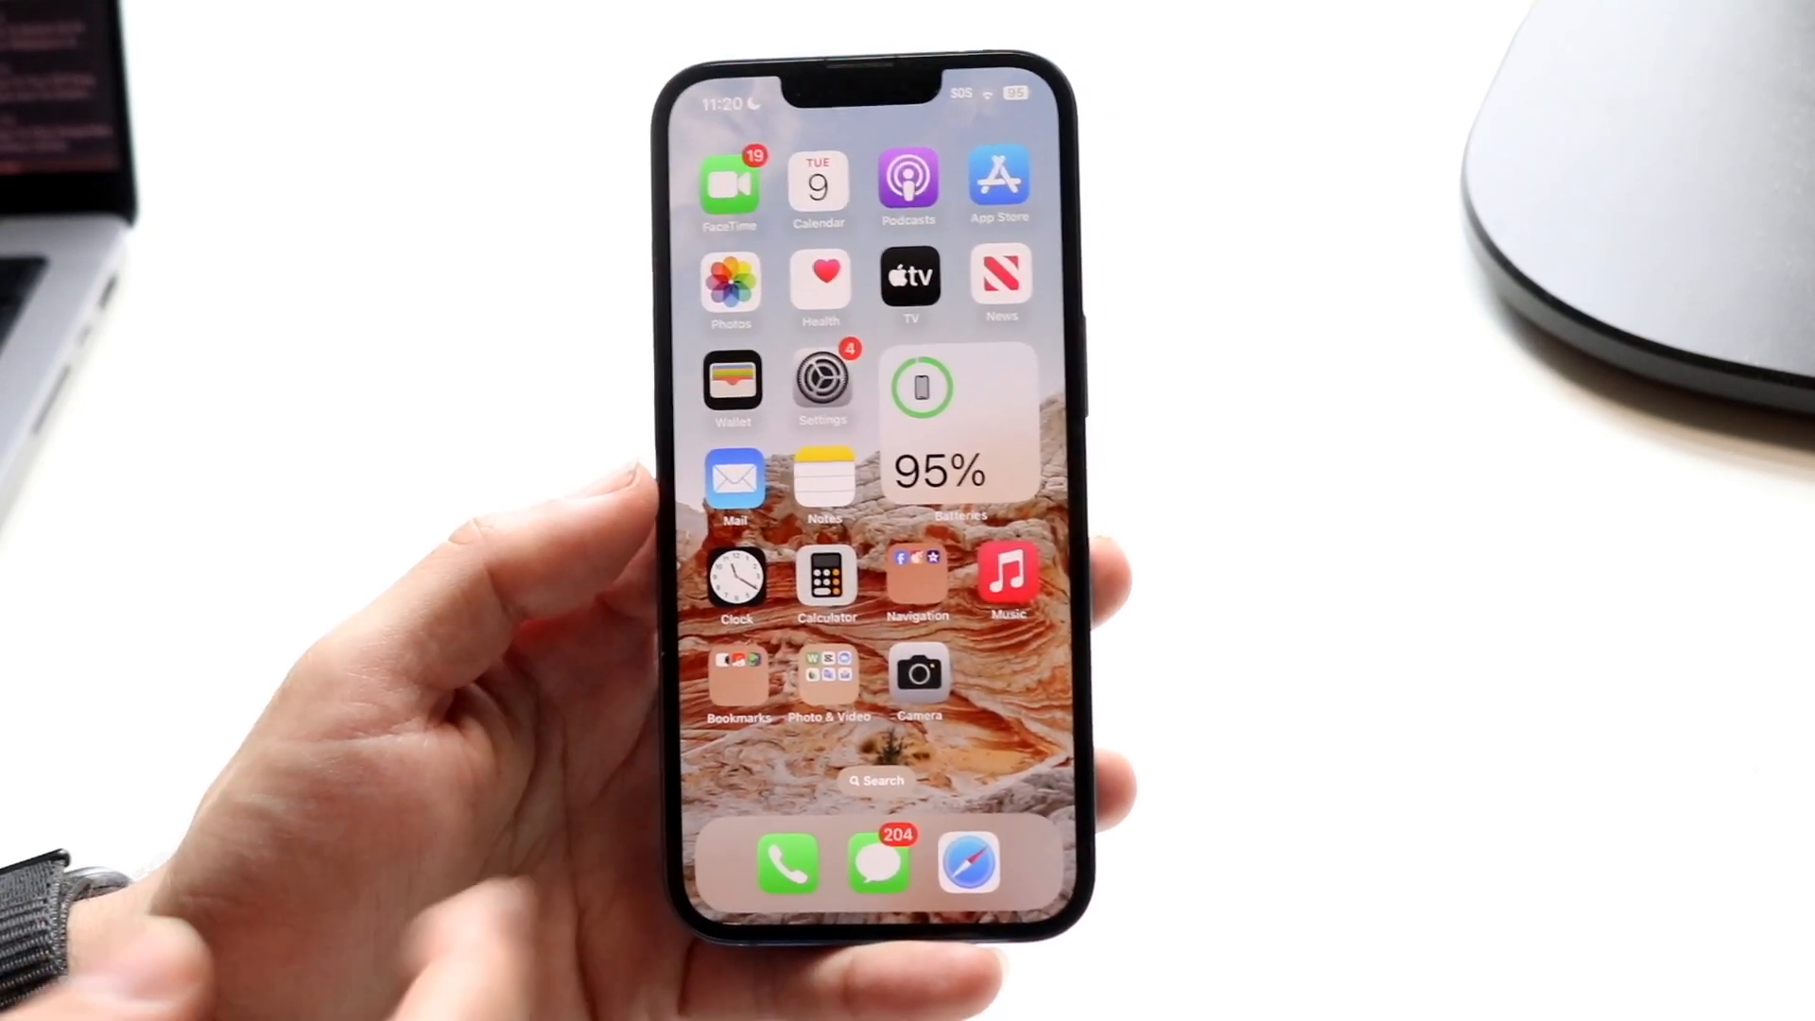
Step: Launch Safari and load icloud.com from the Google search result for icloud
{"action": "left_click", "coordinate": [968, 862]}
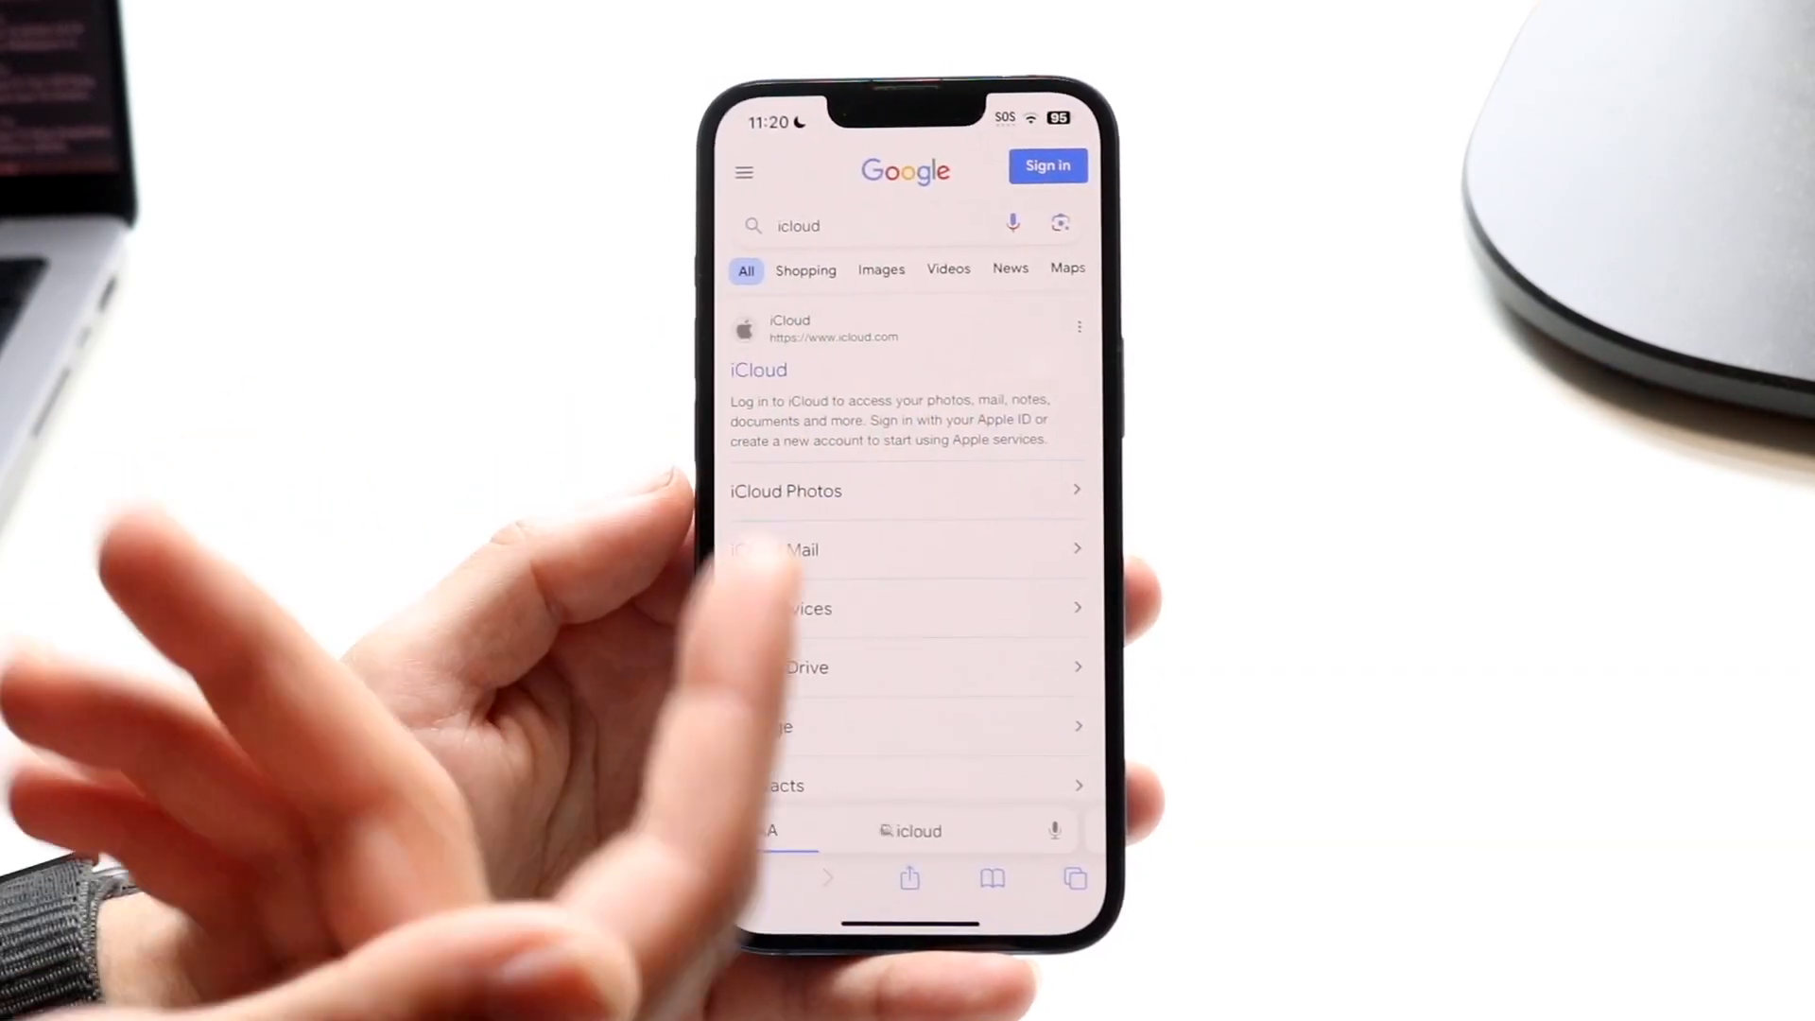
{"action": "left_click", "coordinate": [758, 368]}
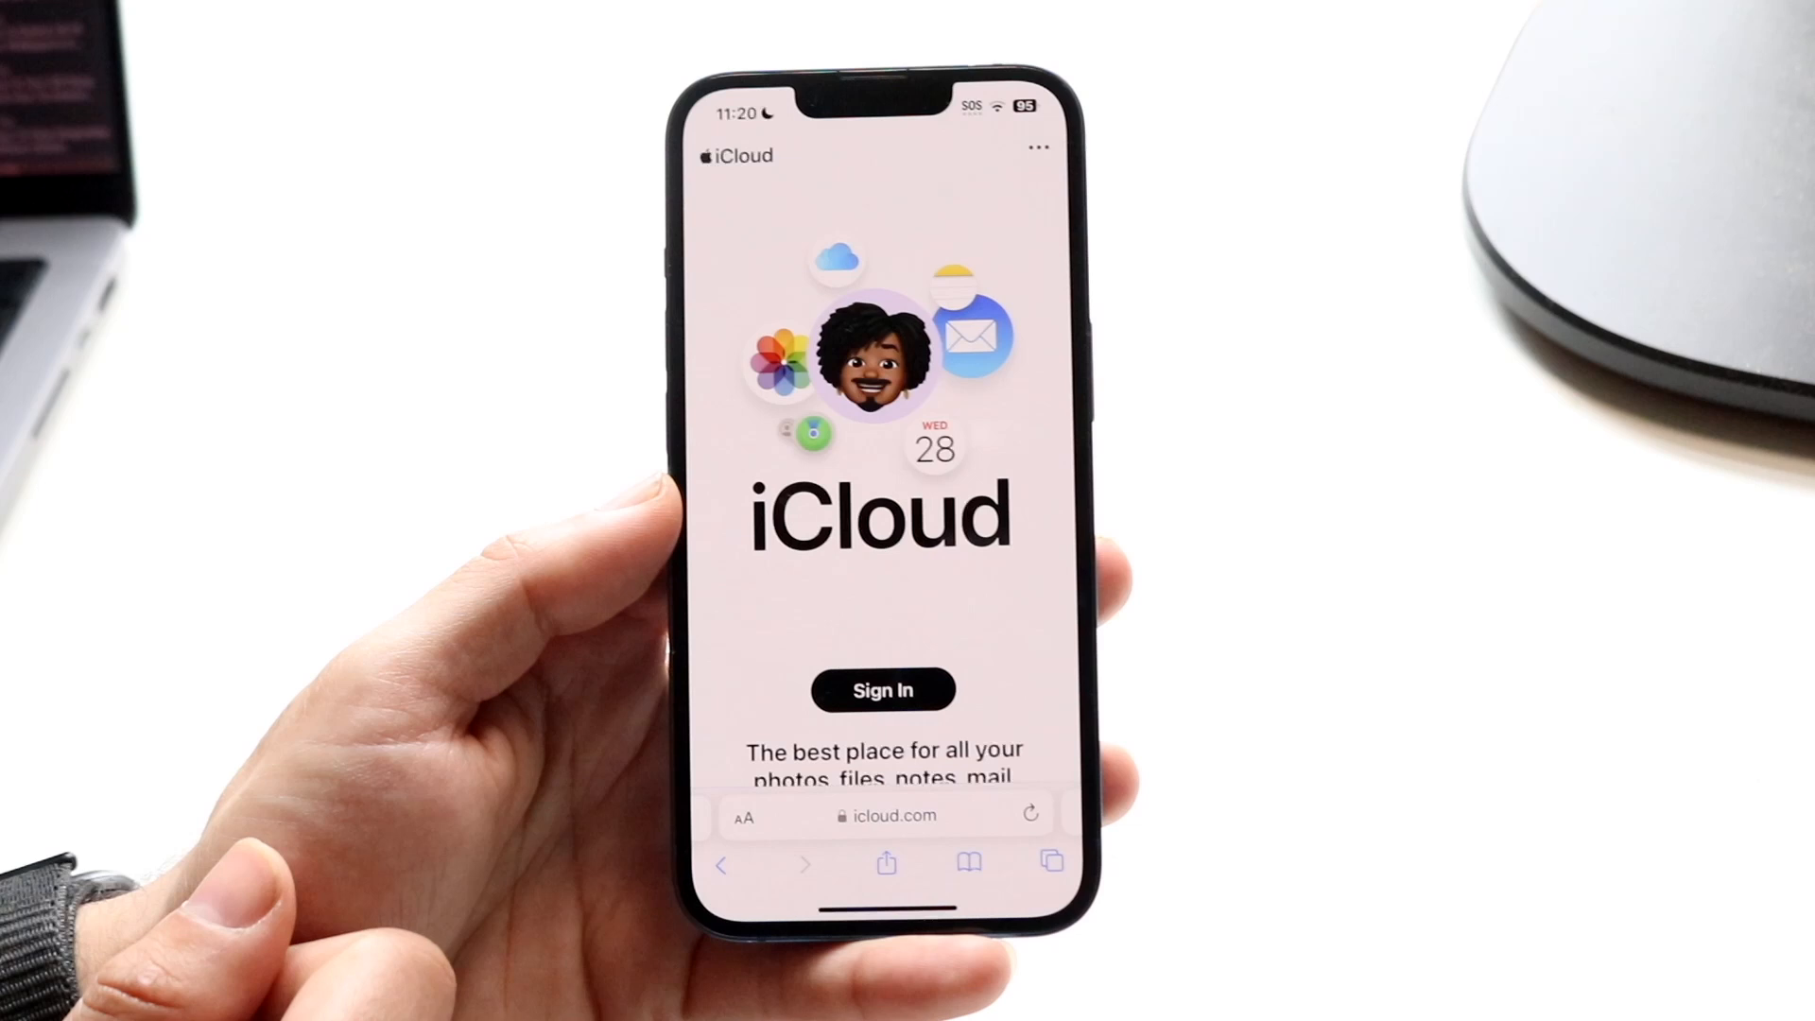
Step: Begin the Apple ID sign-in from the iCloud.com landing page
{"action": "left_click", "coordinate": [882, 690]}
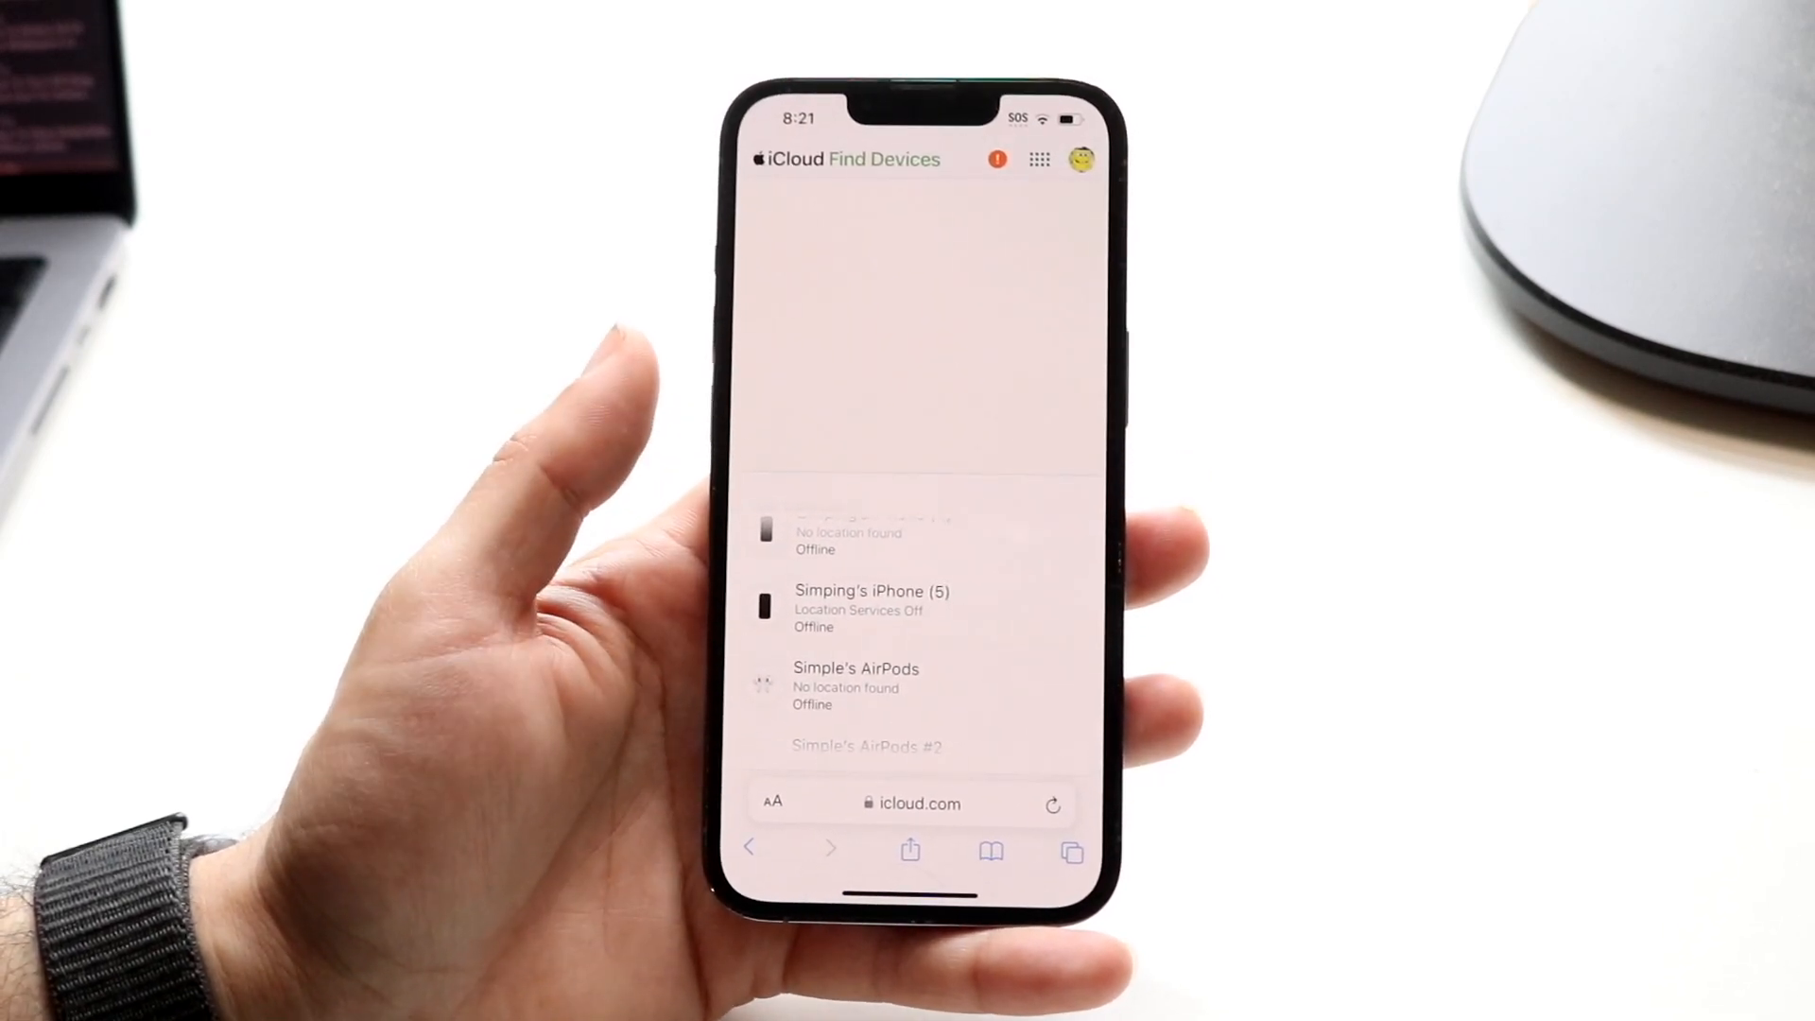
{"action": "scroll", "scroll_direction": "up", "scroll_amount": 3}
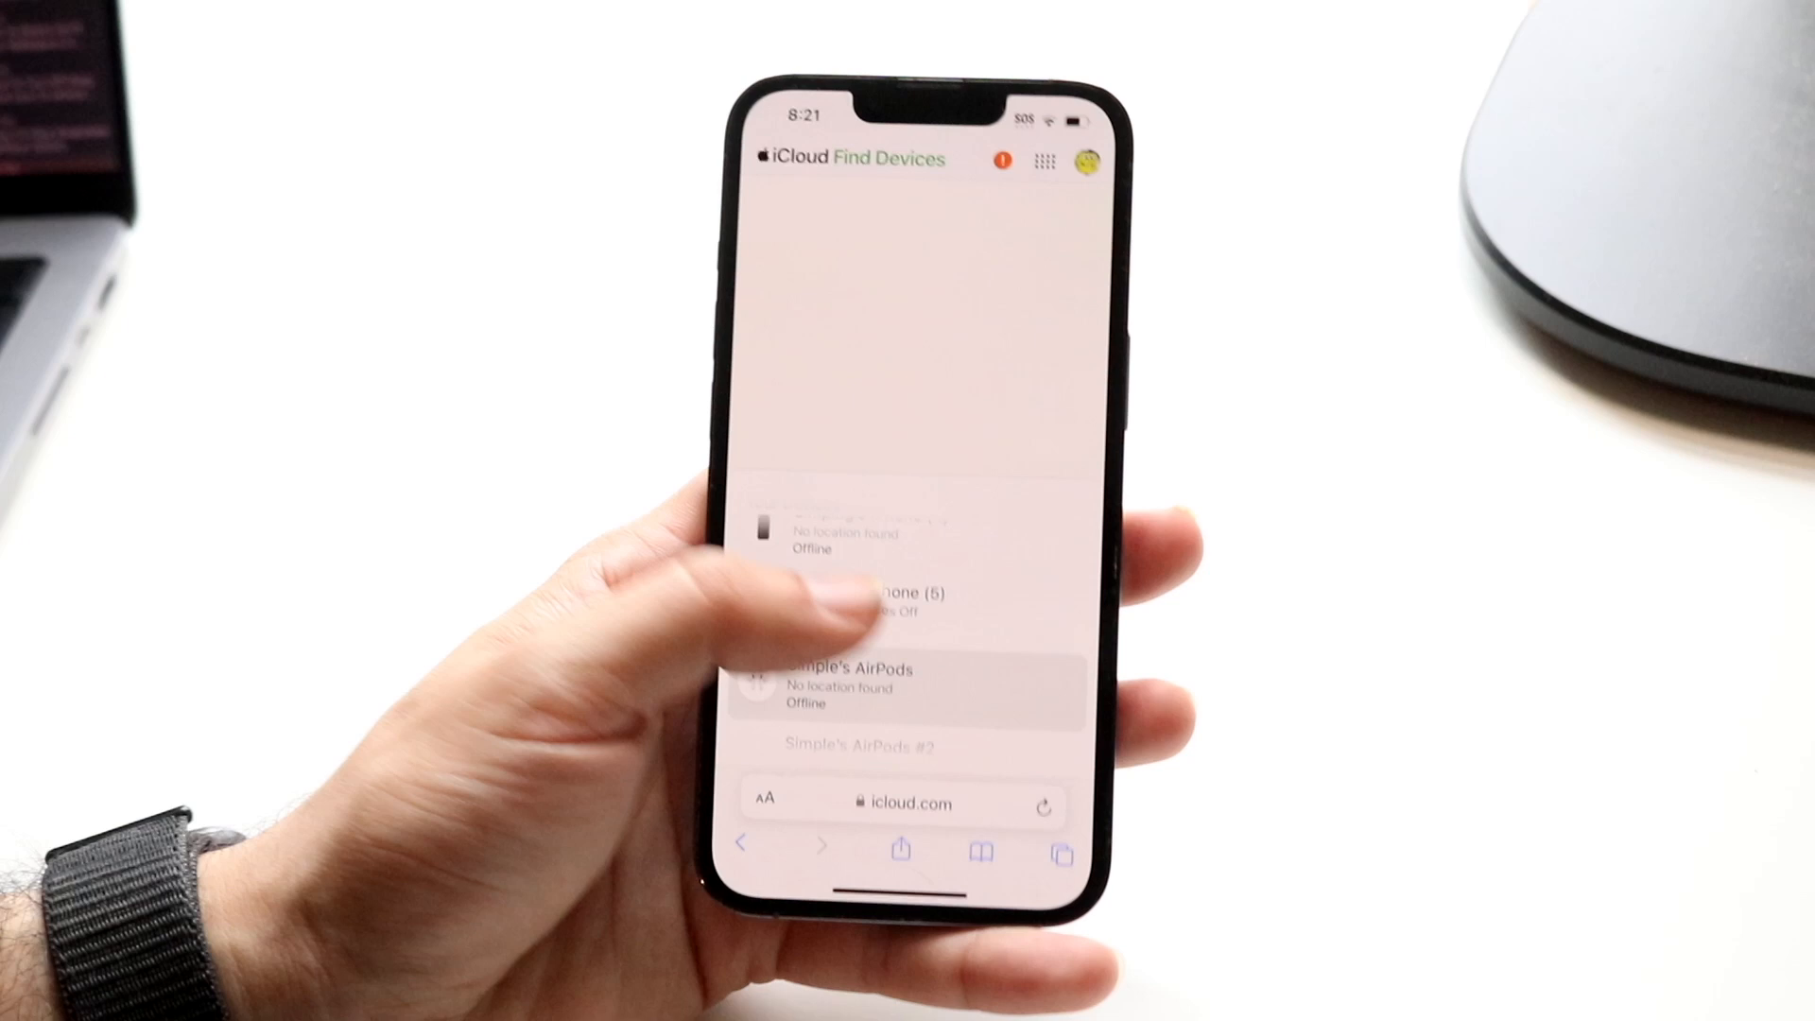
Step: Check an offline iPhone's details, dismiss them, then show the online iPhone's actions
{"action": "left_click", "coordinate": [862, 592]}
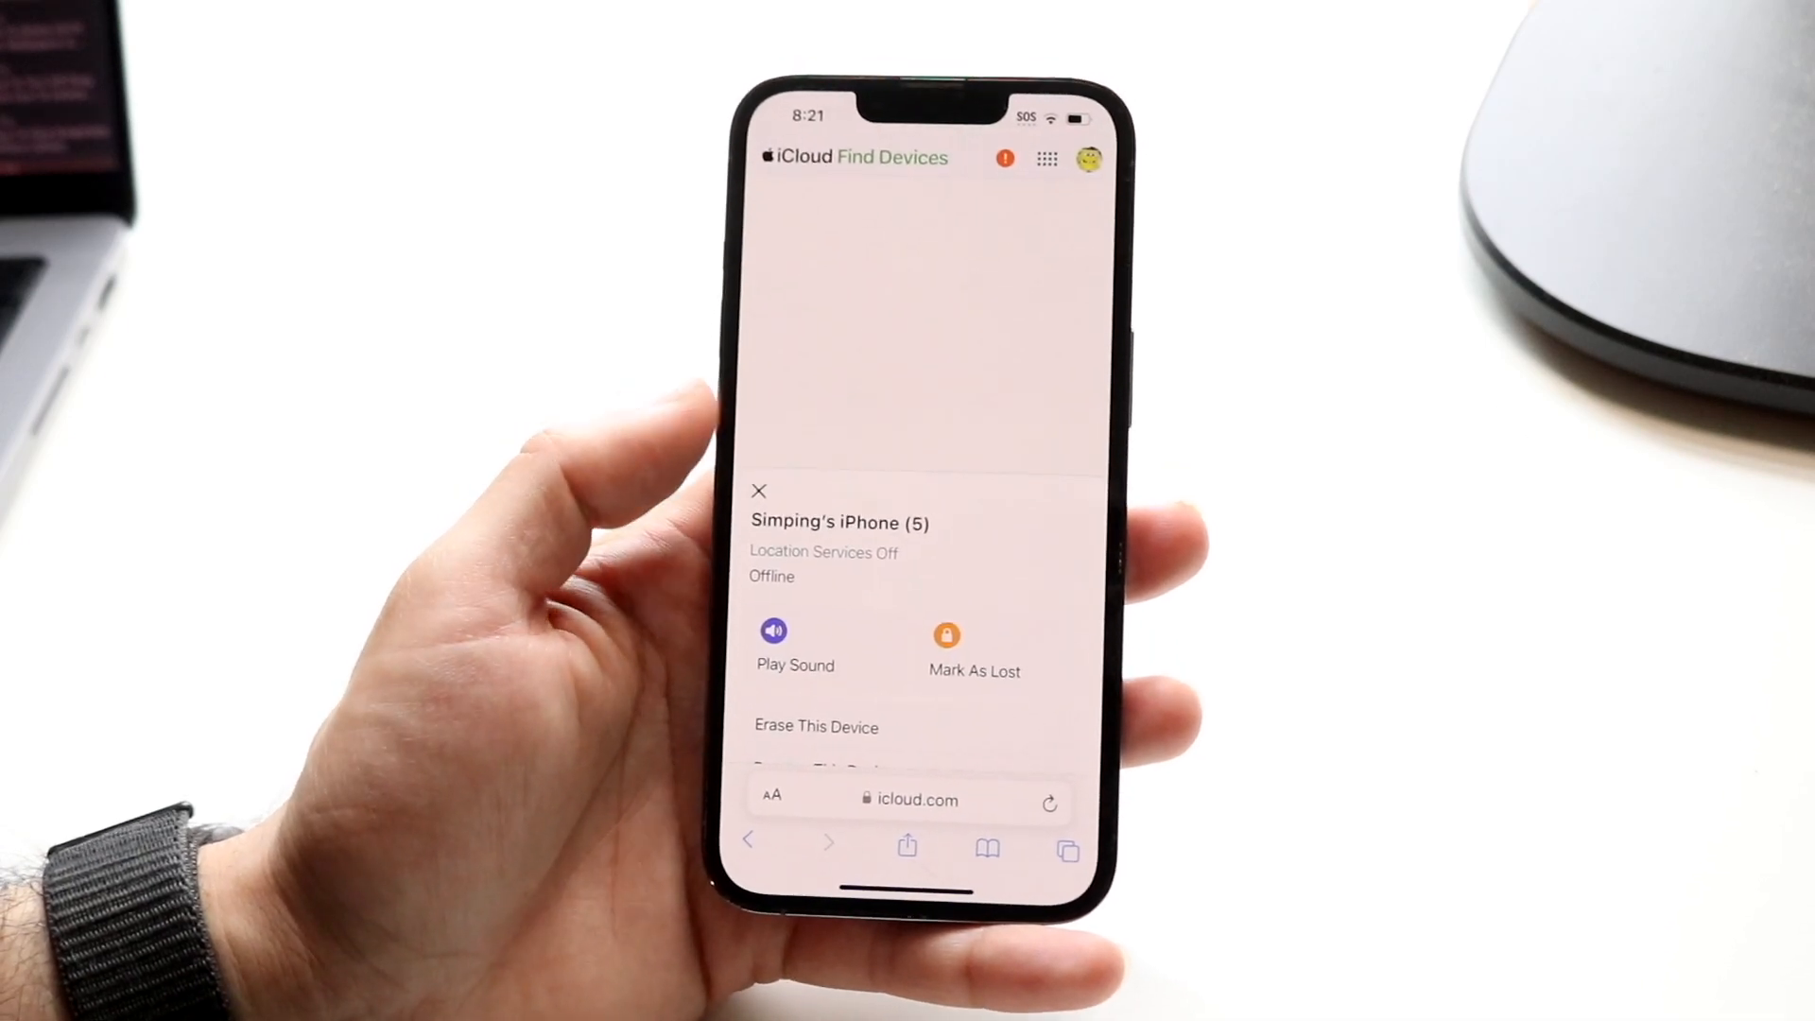
{"action": "left_click", "coordinate": [758, 490]}
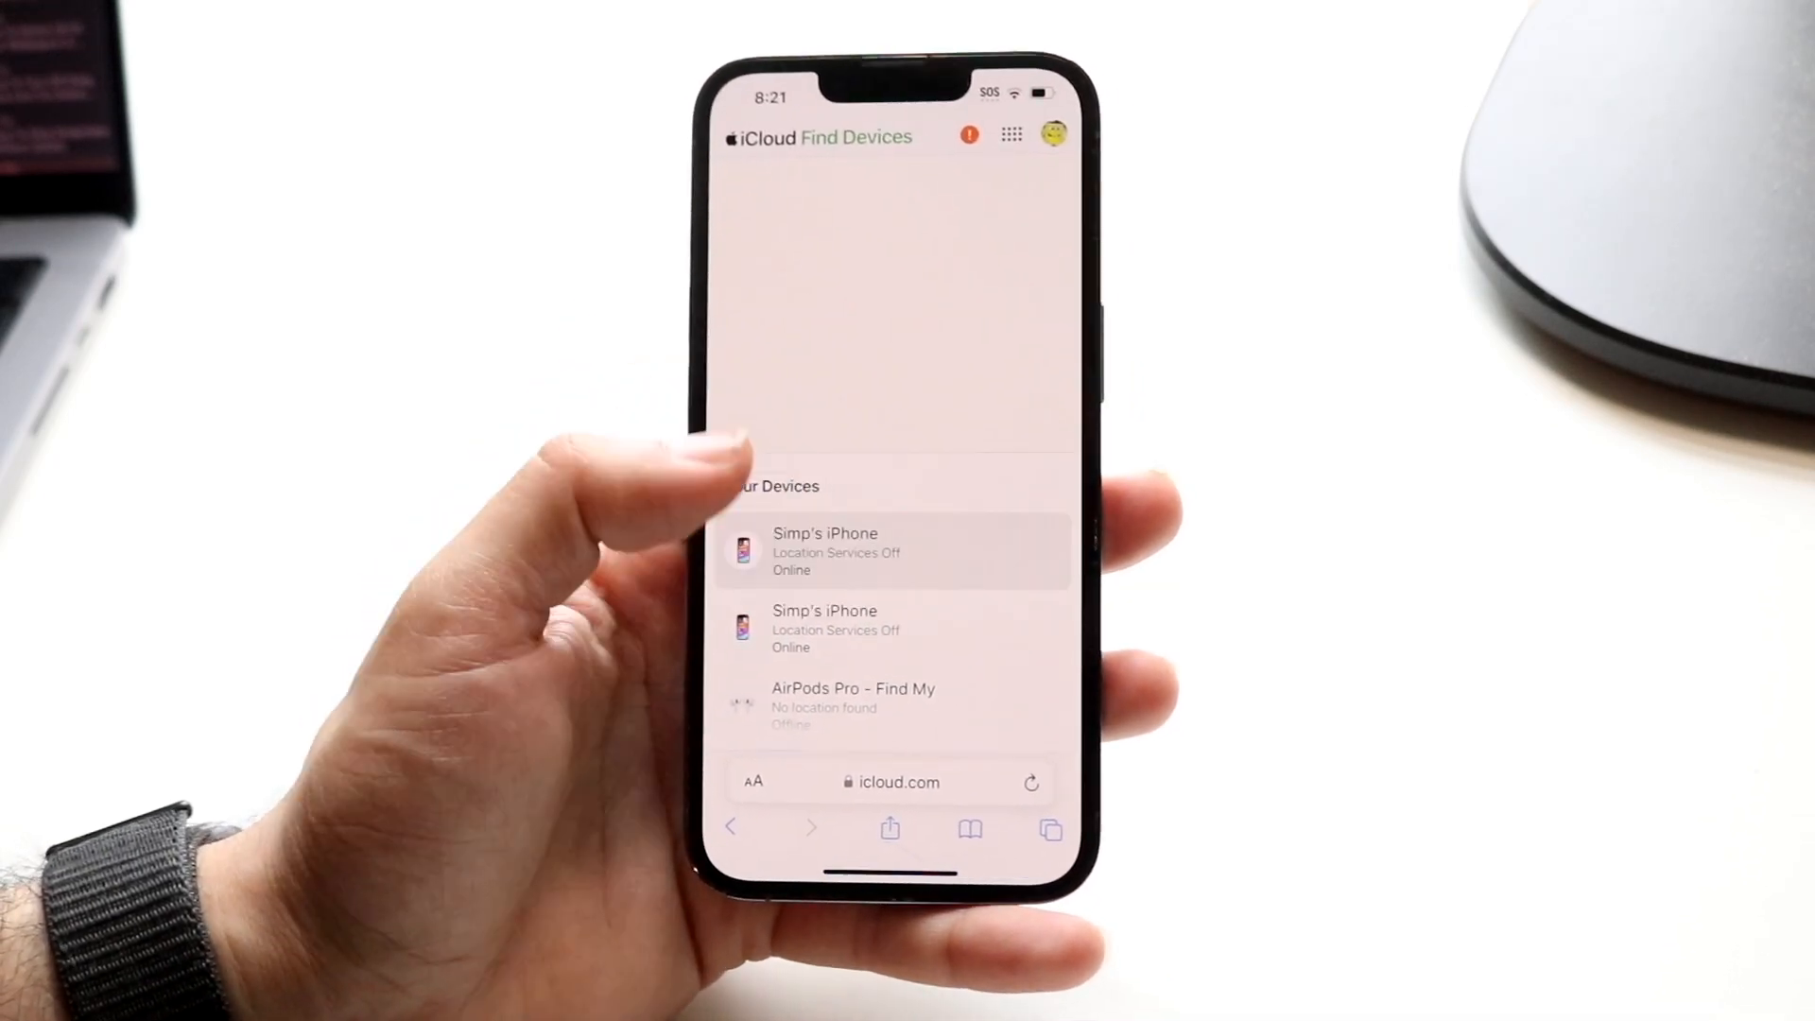
{"action": "left_click", "coordinate": [825, 550]}
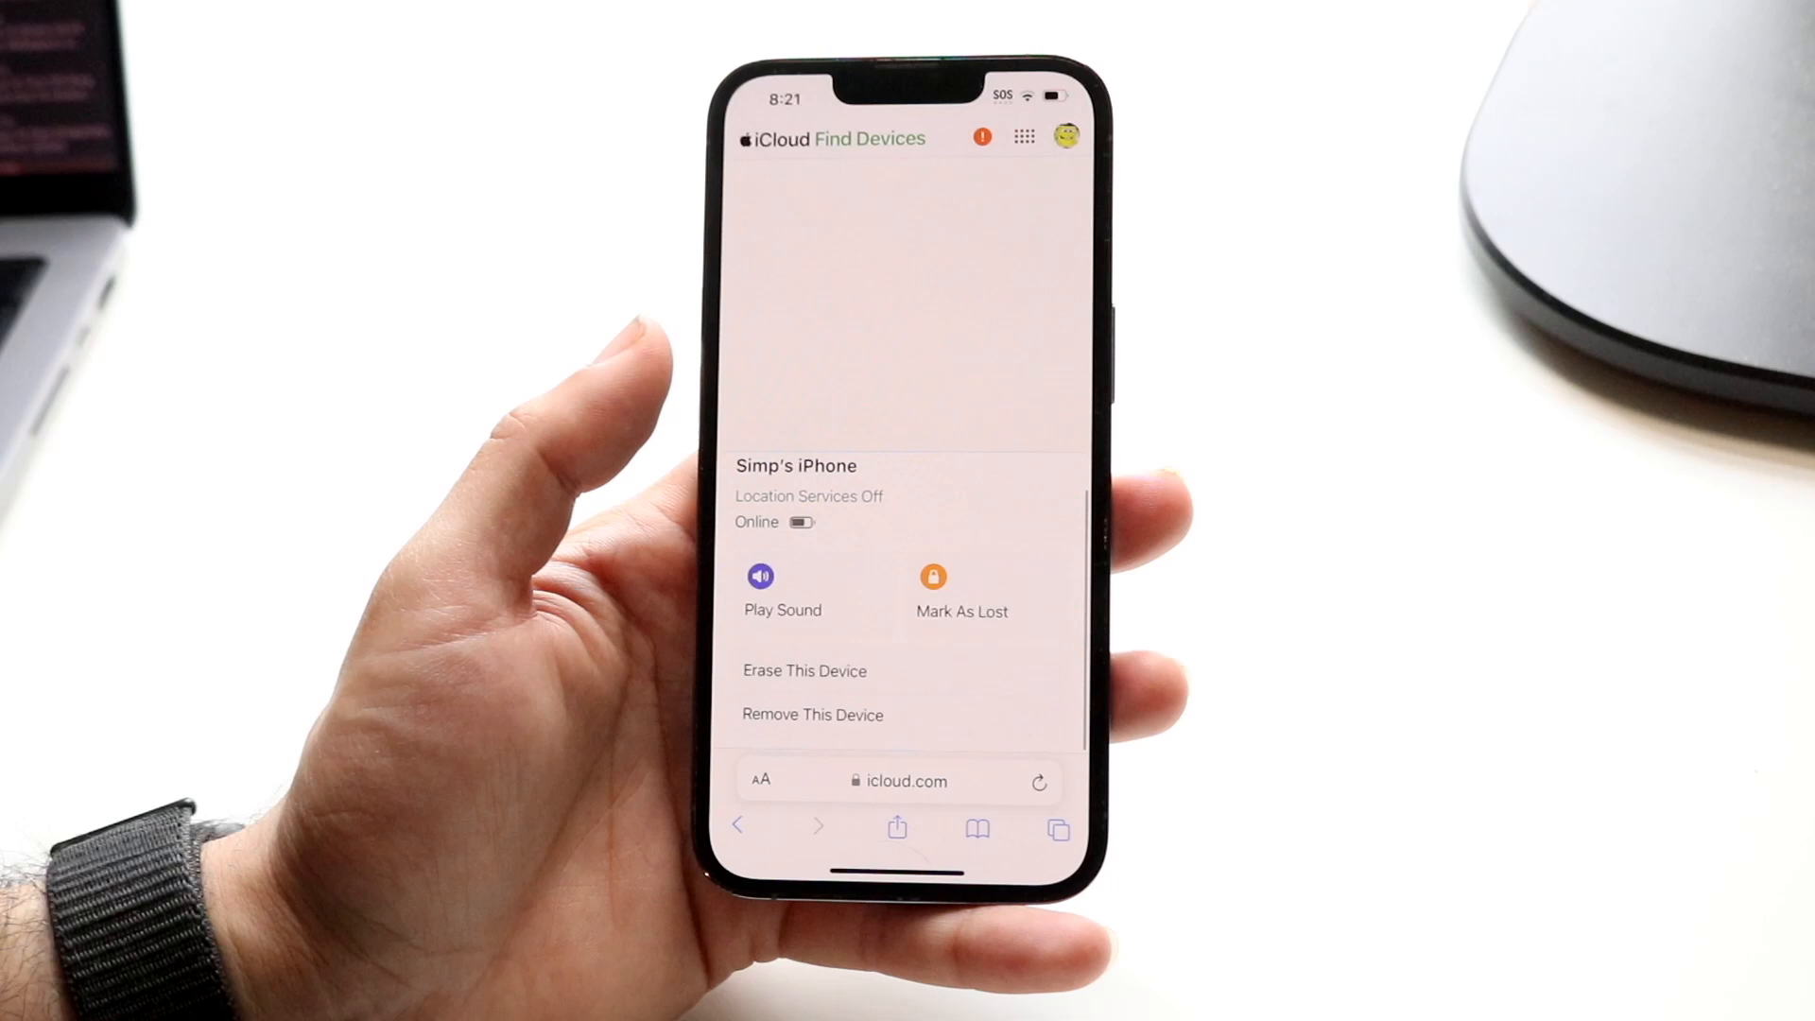